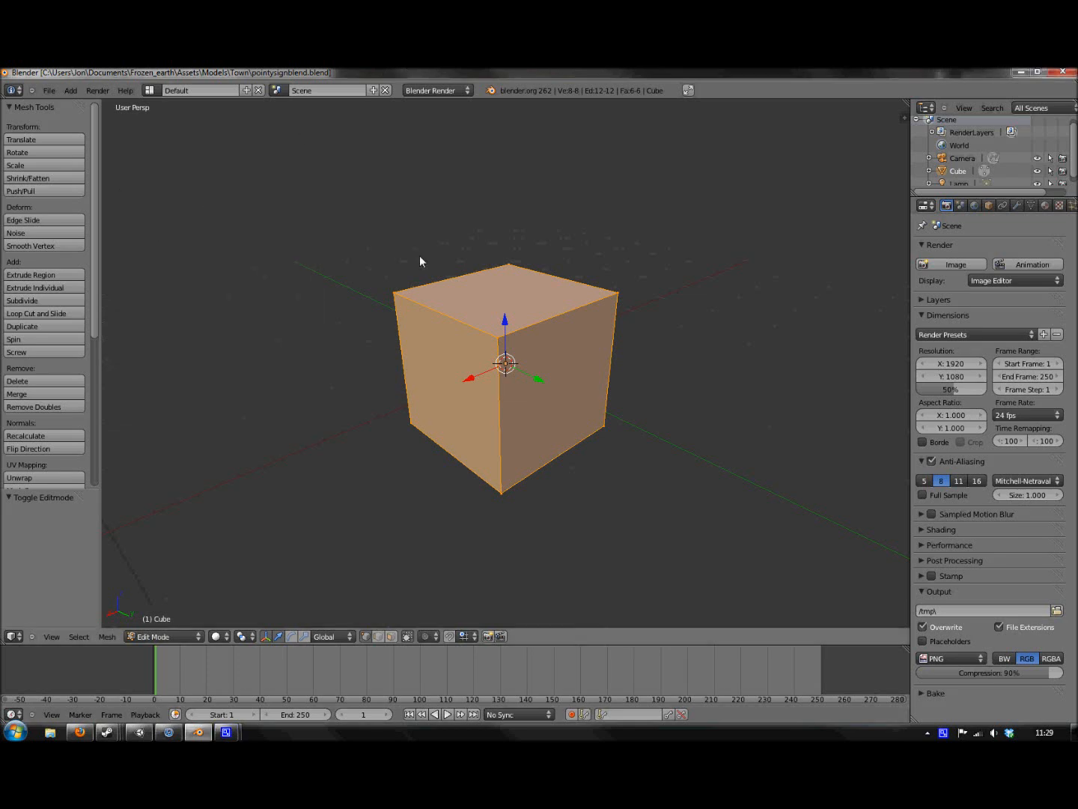
{"action": "mouse_move", "coordinate": [411, 253]}
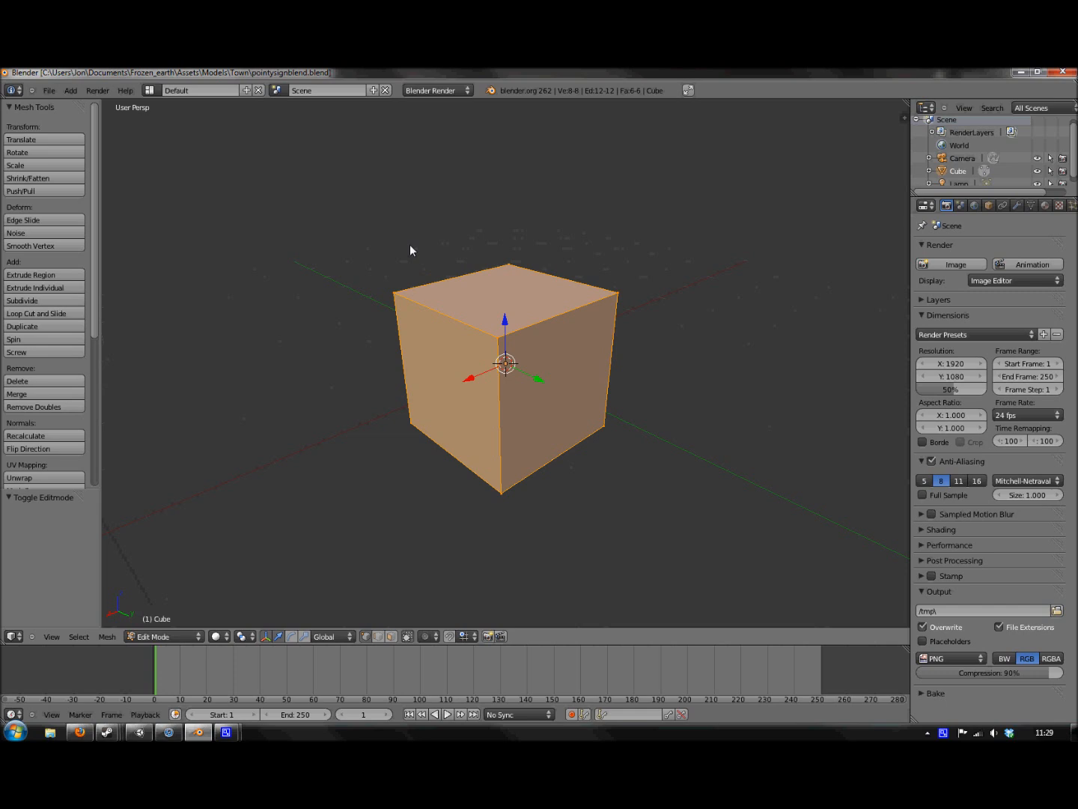
{"action": "mouse_move", "coordinate": [401, 249]}
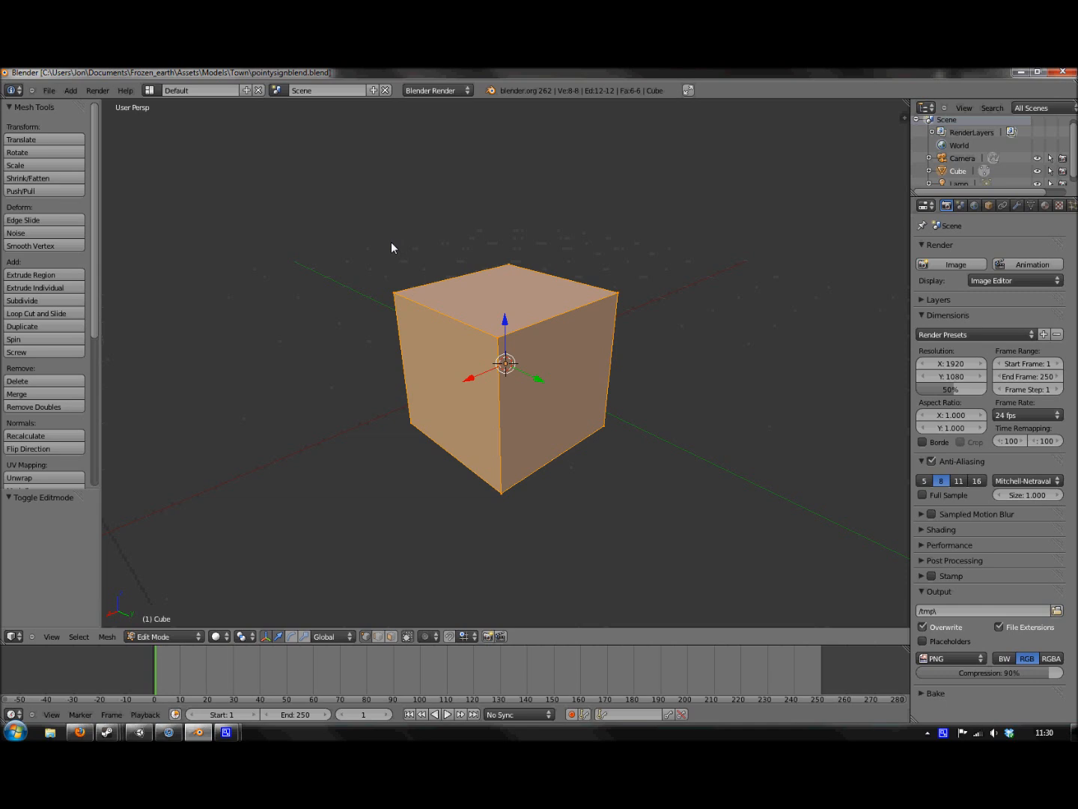
{"action": "mouse_move", "coordinate": [382, 249]}
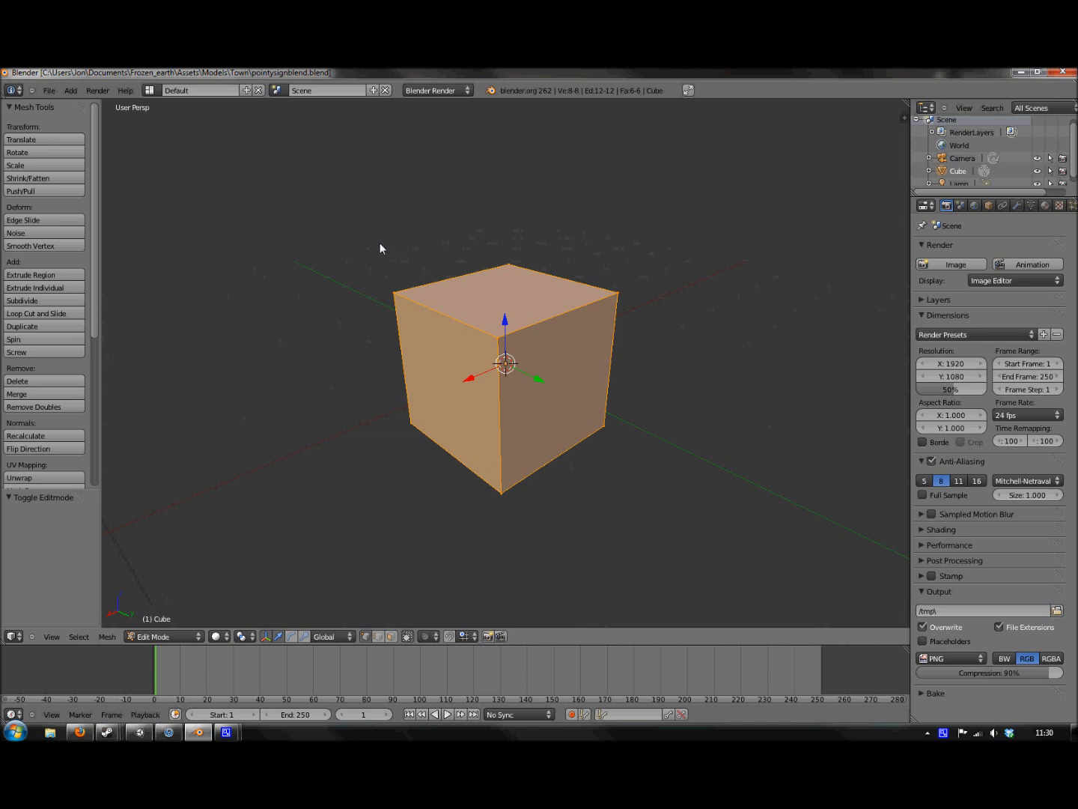
{"action": "mouse_move", "coordinate": [679, 72]}
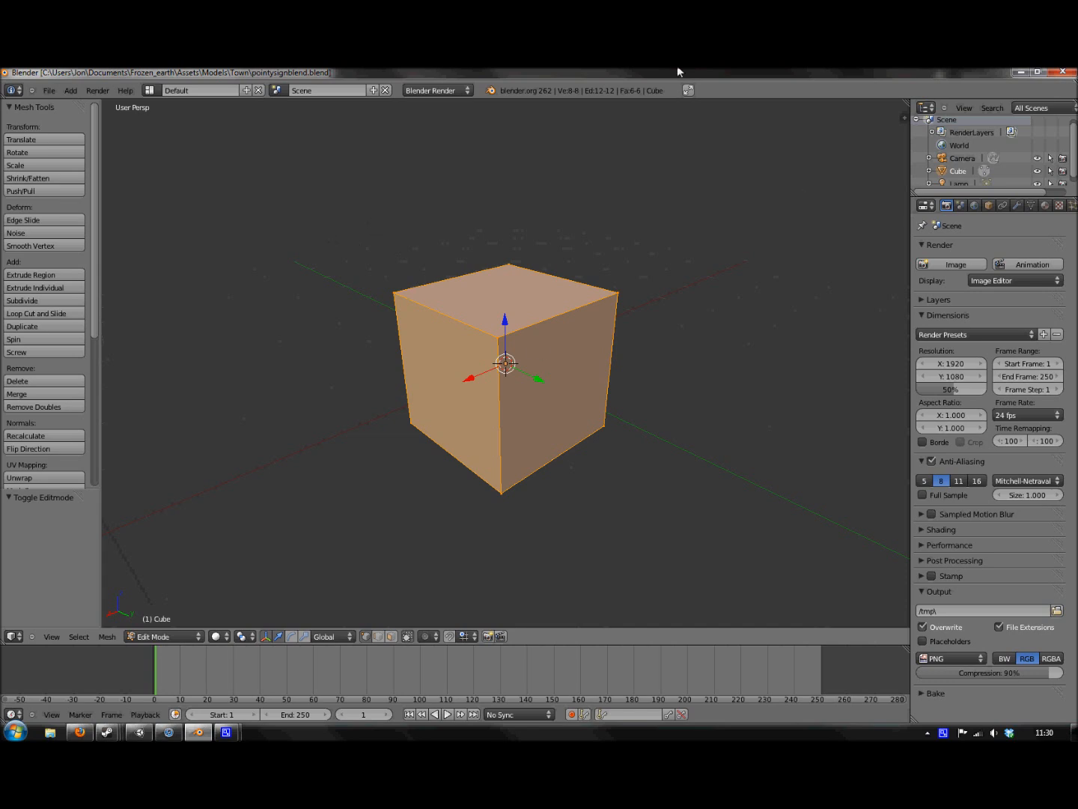
Step: Load bench.blend from the recent files, replacing the default cube scene
{"action": "left_click", "coordinate": [48, 90]}
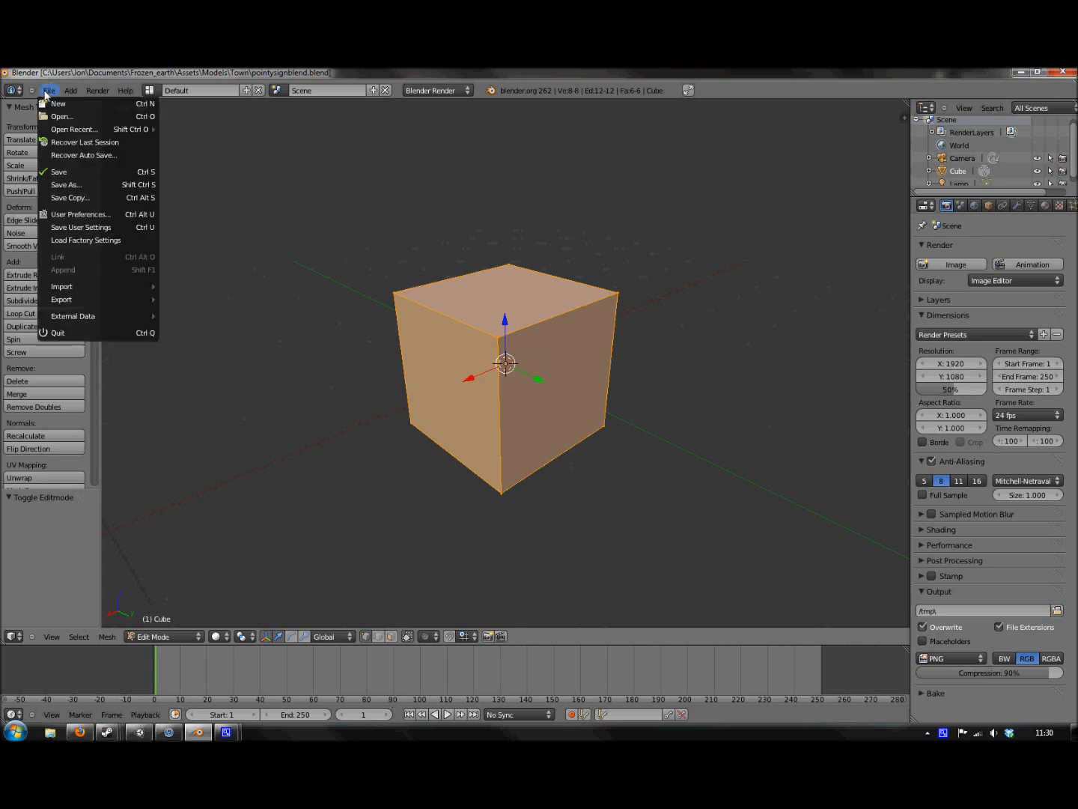
{"action": "left_click", "coordinate": [75, 128]}
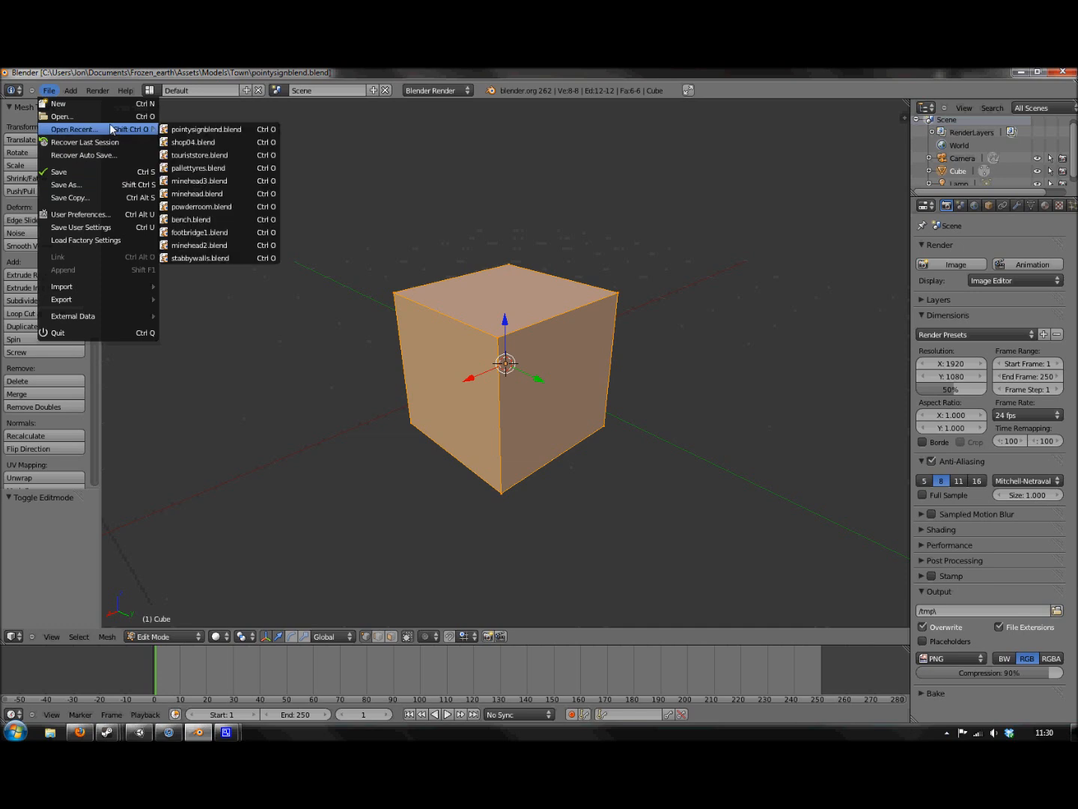
{"action": "mouse_move", "coordinate": [198, 167]}
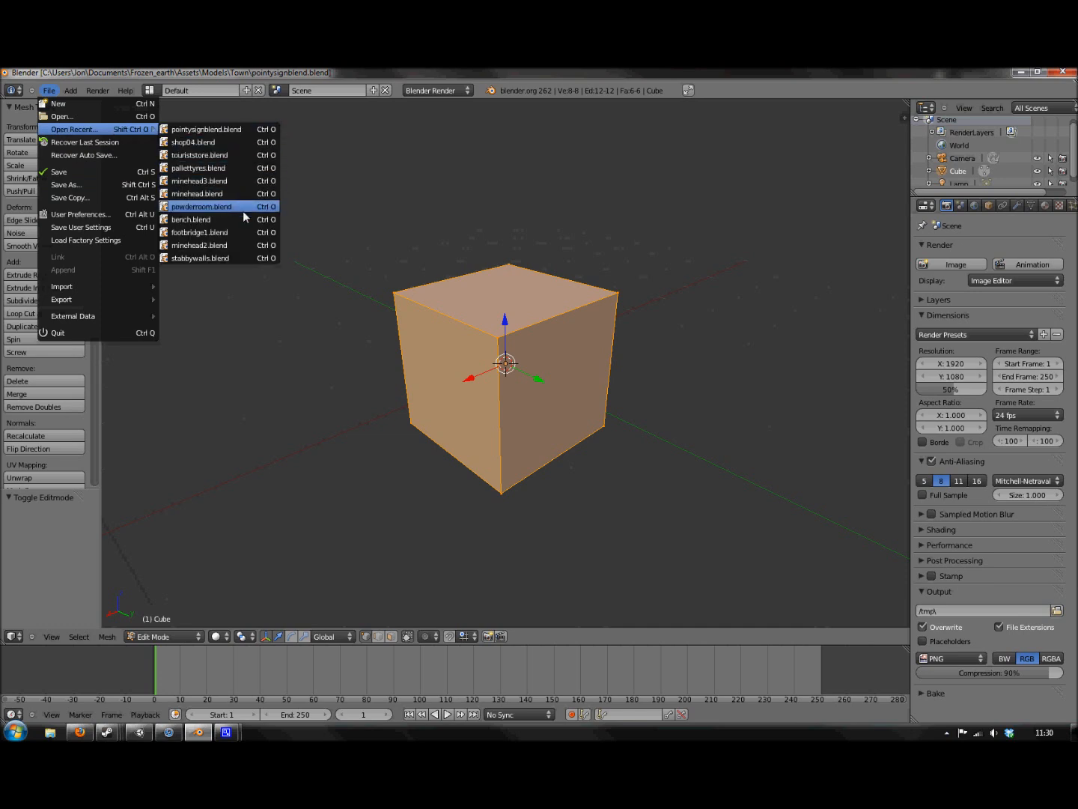
{"action": "left_click", "coordinate": [190, 219]}
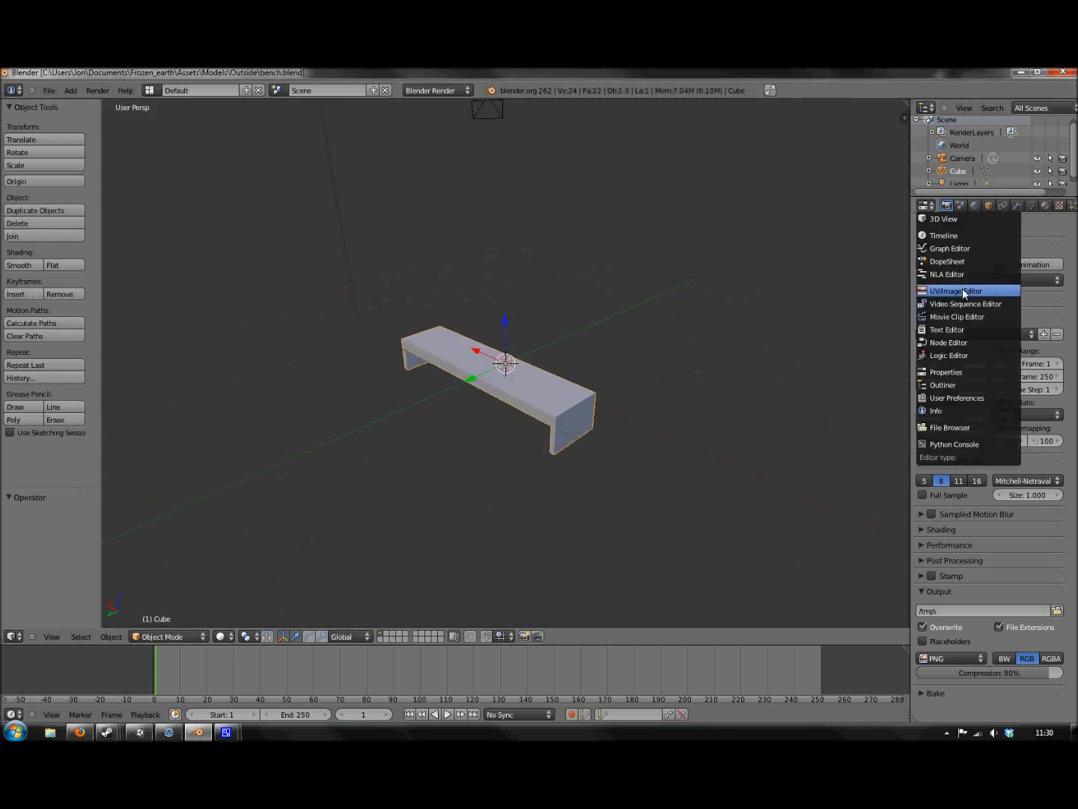
Step: Smart UV Project all bench faces in Edit Mode, with a UV/Image Editor showing the layout
{"action": "left_click", "coordinate": [955, 290]}
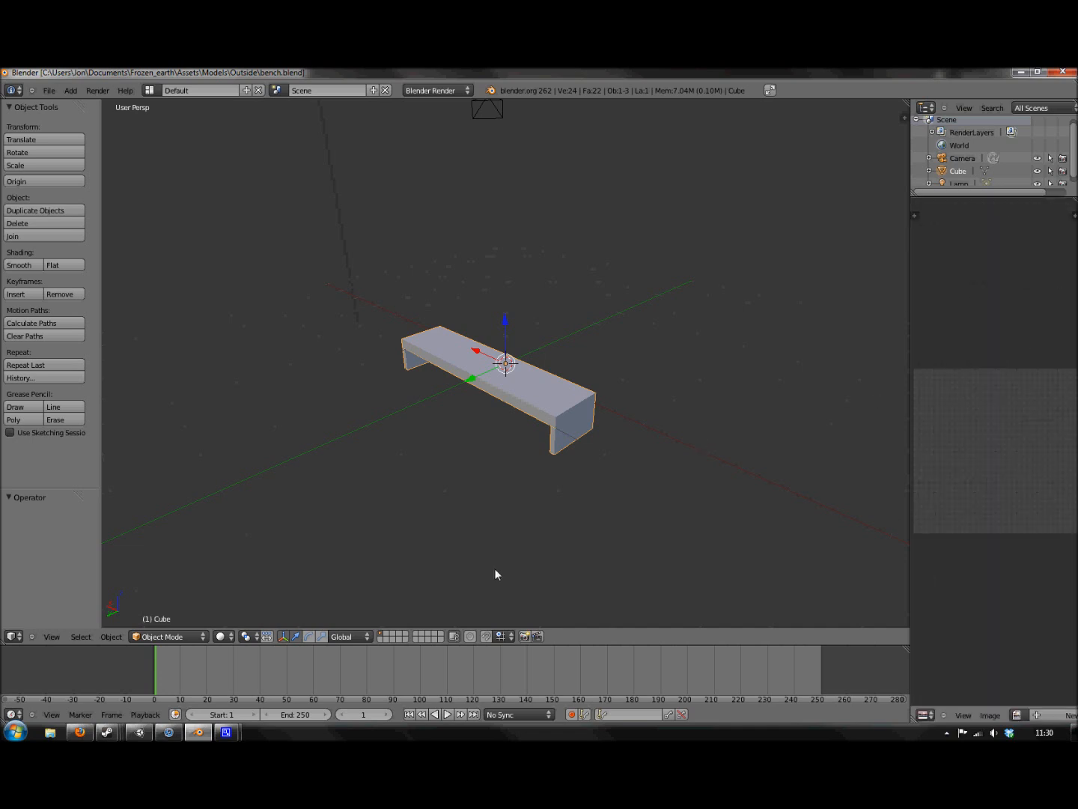
{"action": "key", "text": "Tab"}
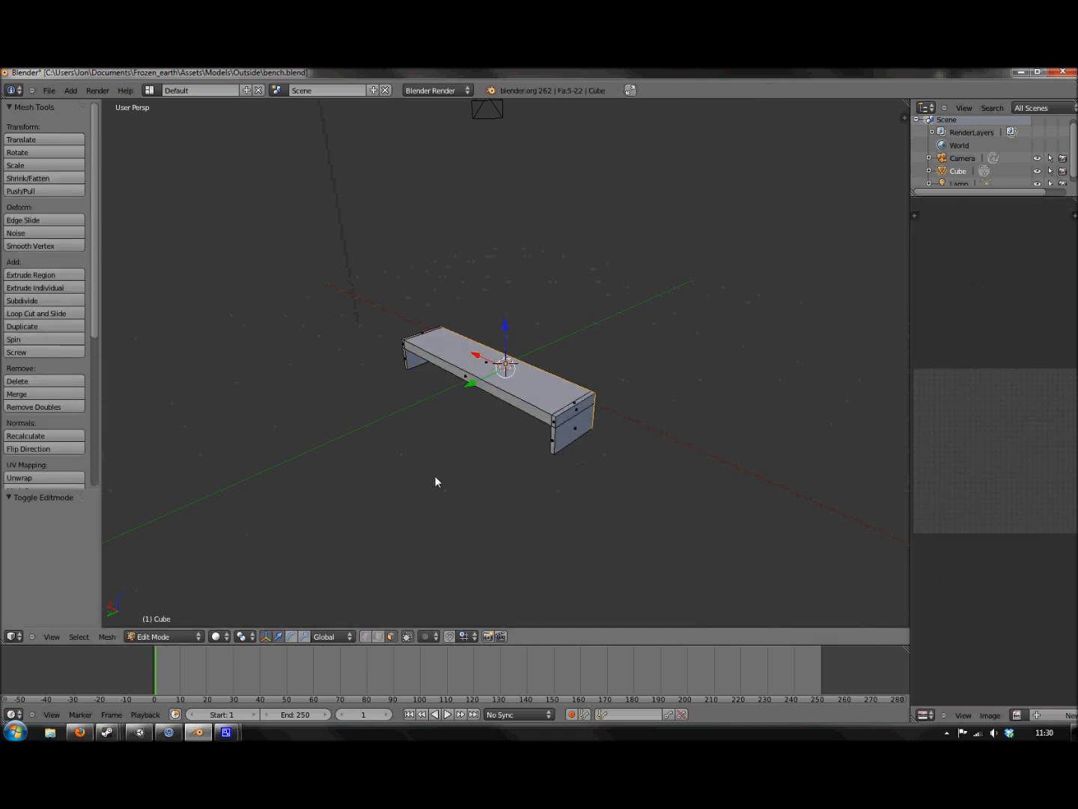
{"action": "key", "text": "a"}
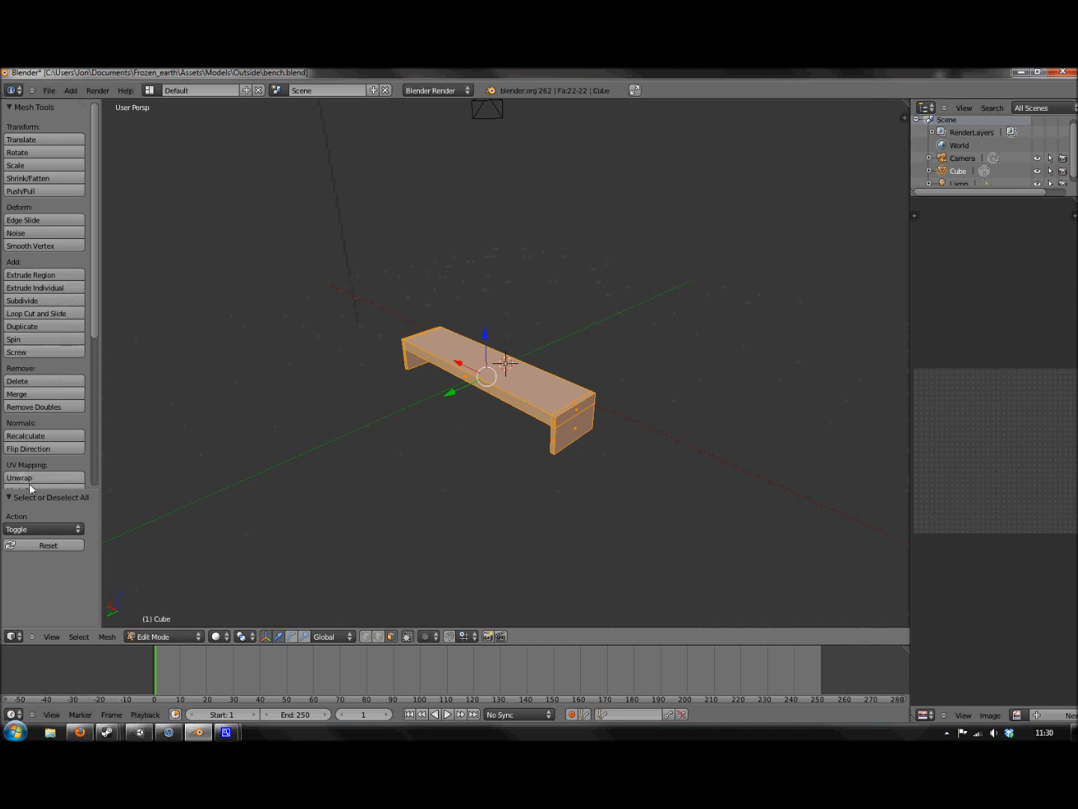
{"action": "left_click", "coordinate": [20, 478]}
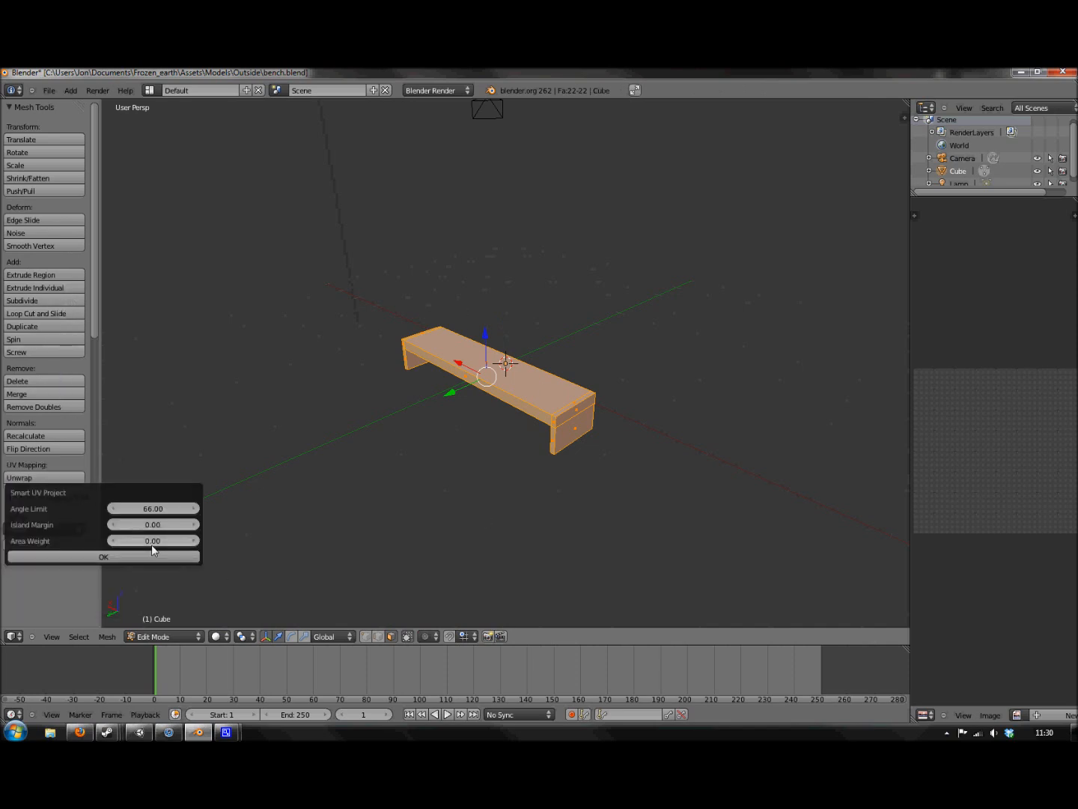
{"action": "left_click", "coordinate": [102, 557]}
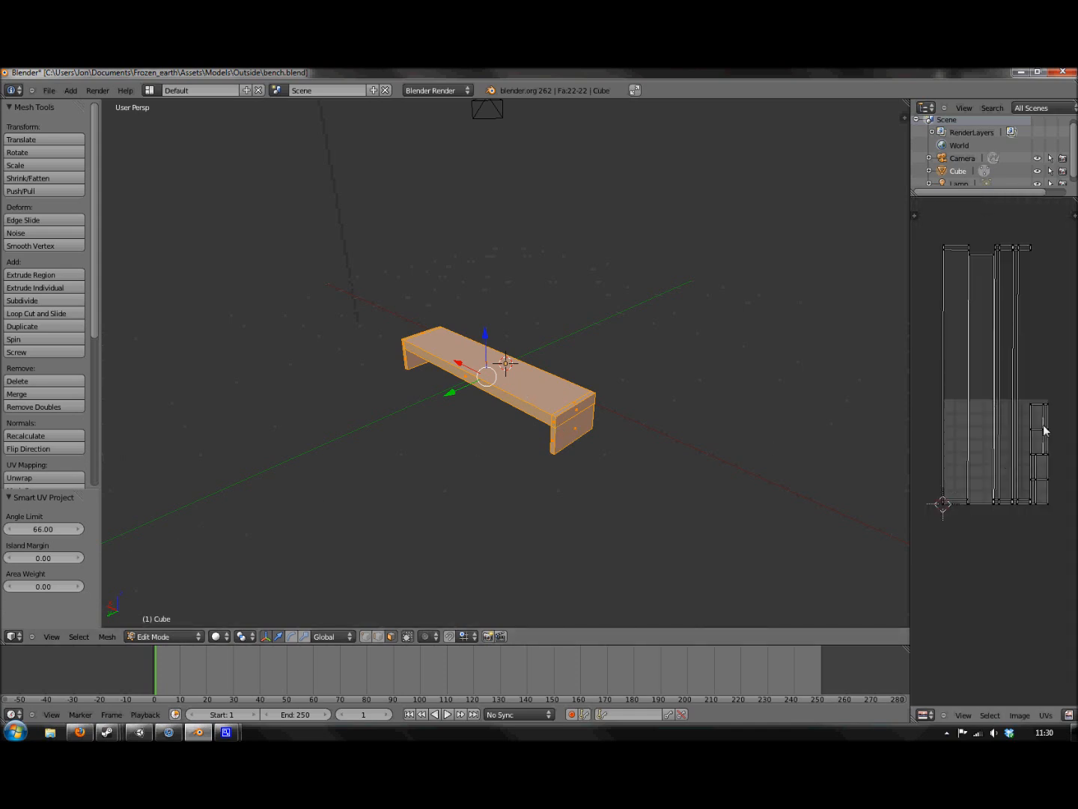
{"action": "mouse_move", "coordinate": [1006, 400]}
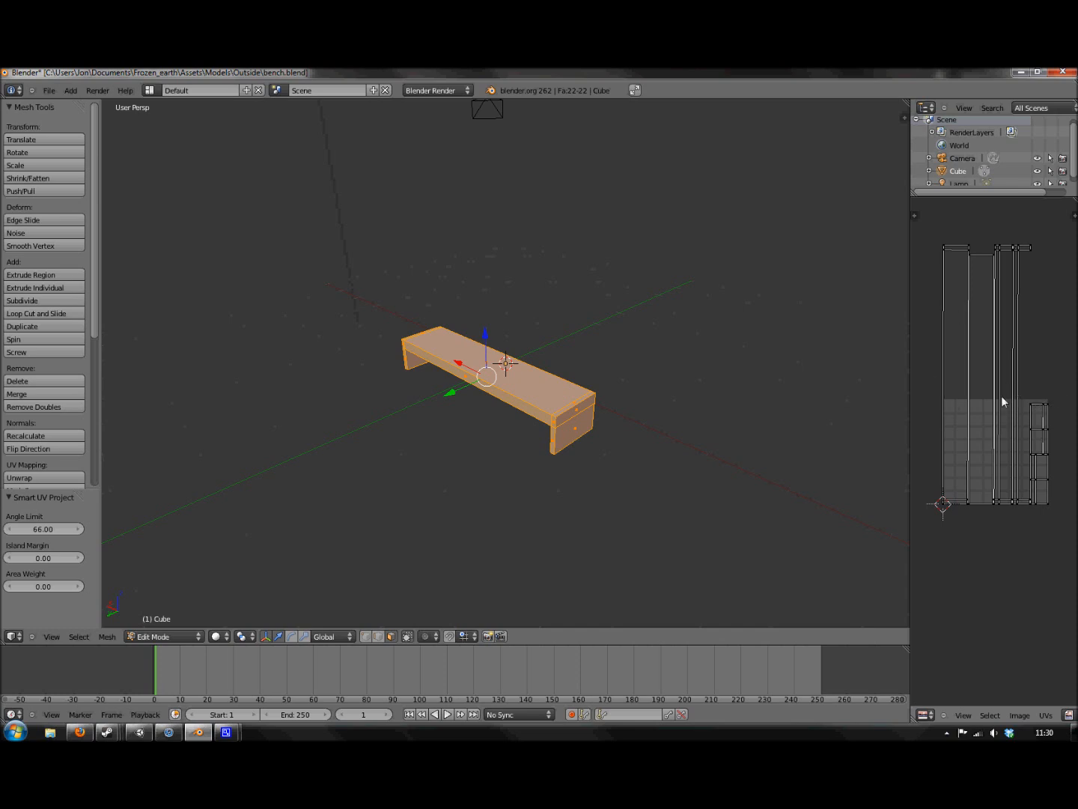
{"action": "mouse_move", "coordinate": [1016, 449]}
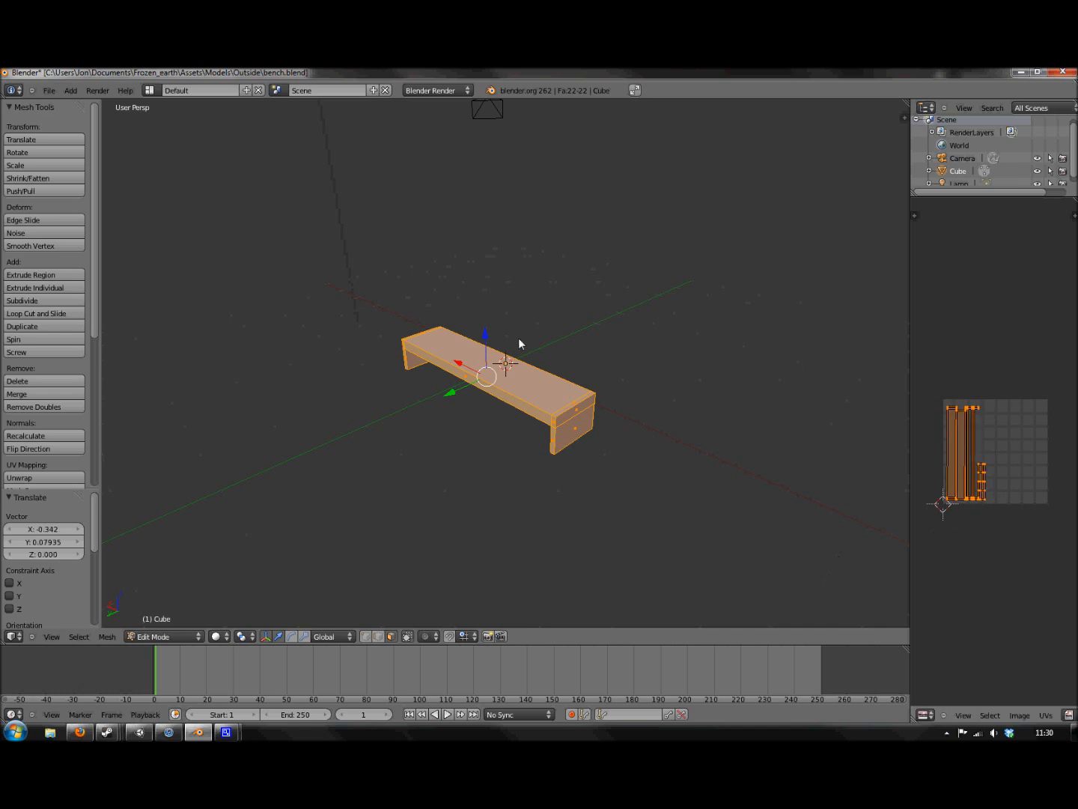
Step: Export the UV layout as bench.png into the Textures folder
{"action": "left_click", "coordinate": [1046, 716]}
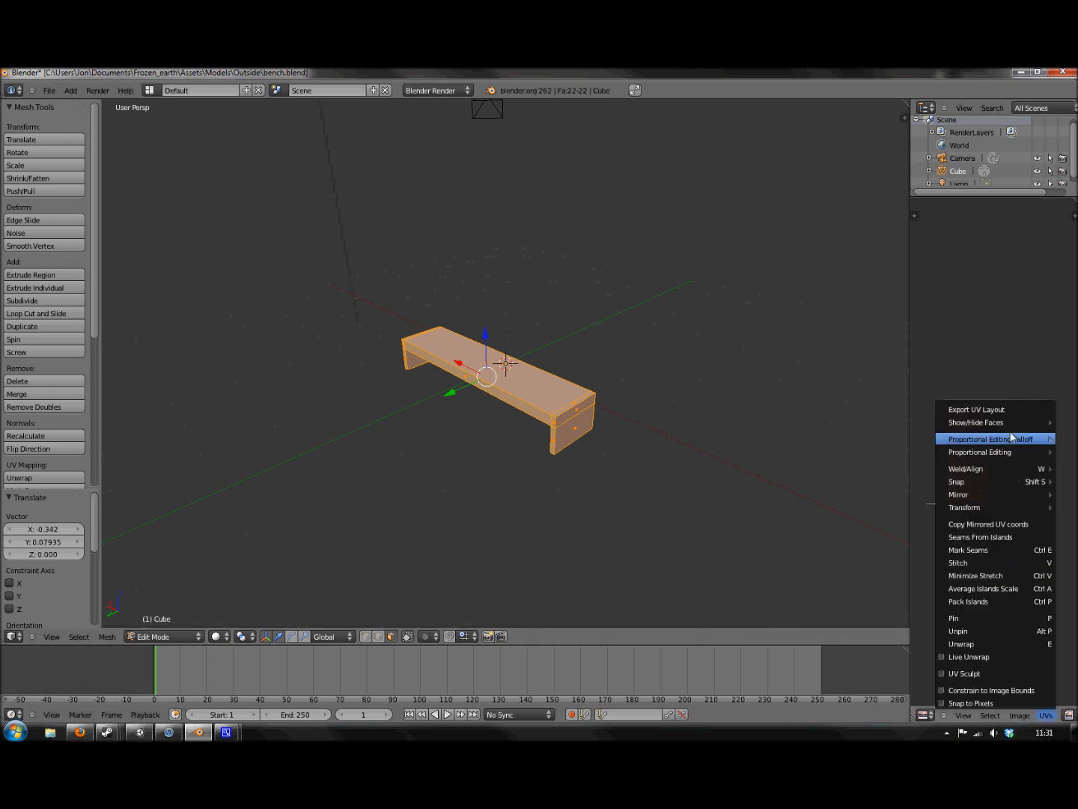
{"action": "left_click", "coordinate": [977, 409]}
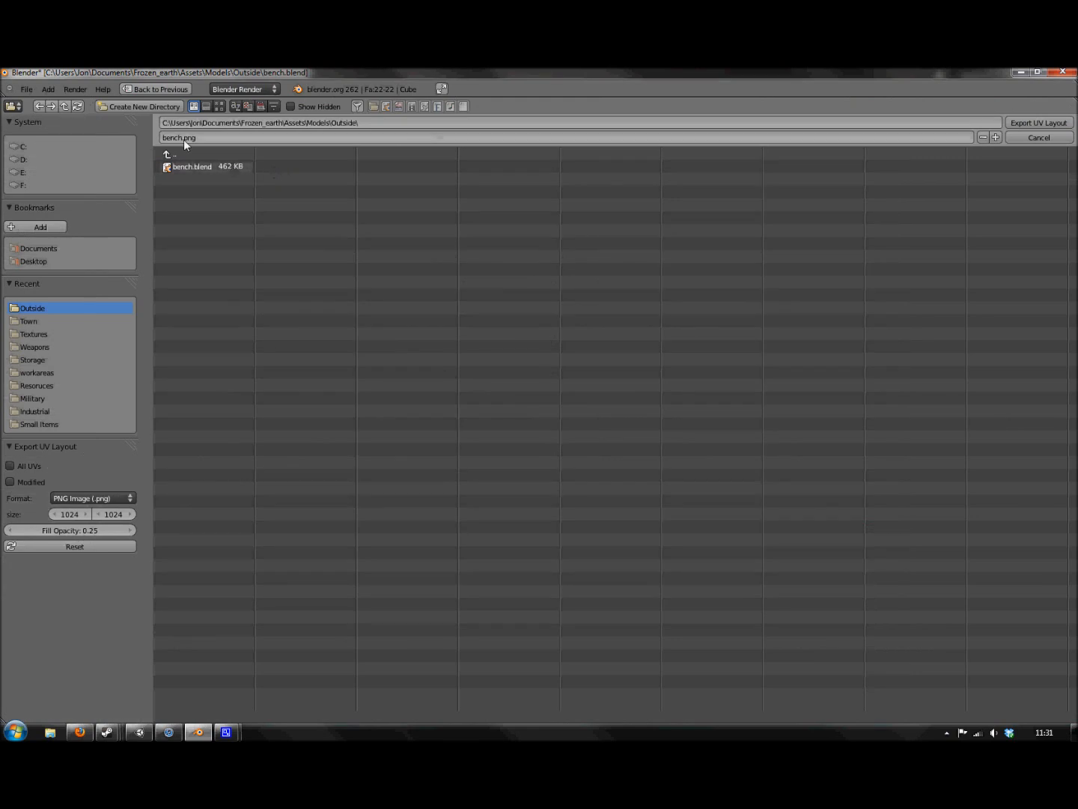
{"action": "left_click", "coordinate": [171, 156]}
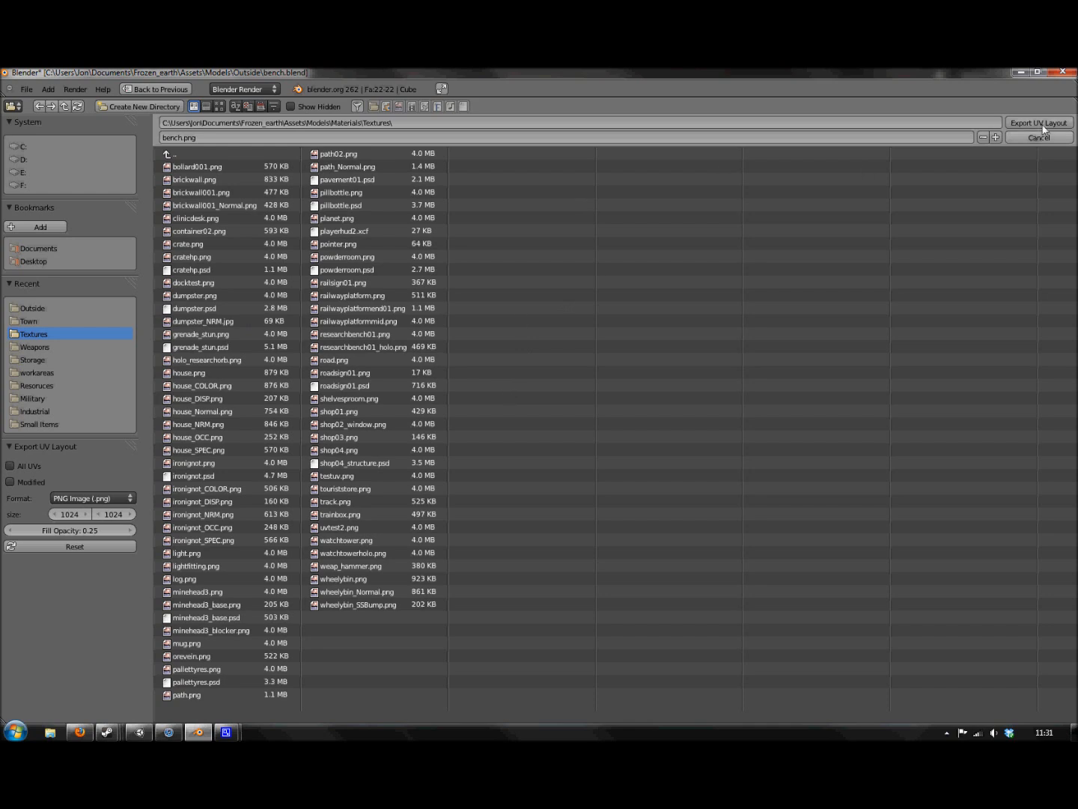
{"action": "mouse_move", "coordinate": [632, 450]}
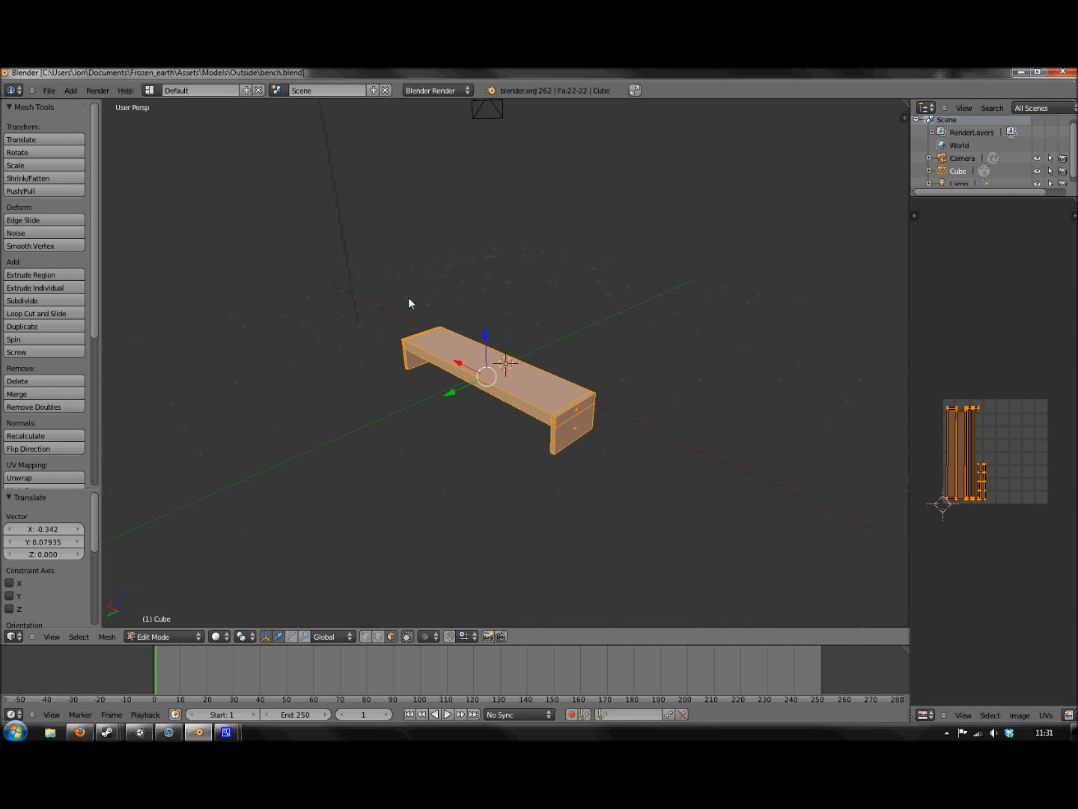
{"action": "mouse_move", "coordinate": [382, 476]}
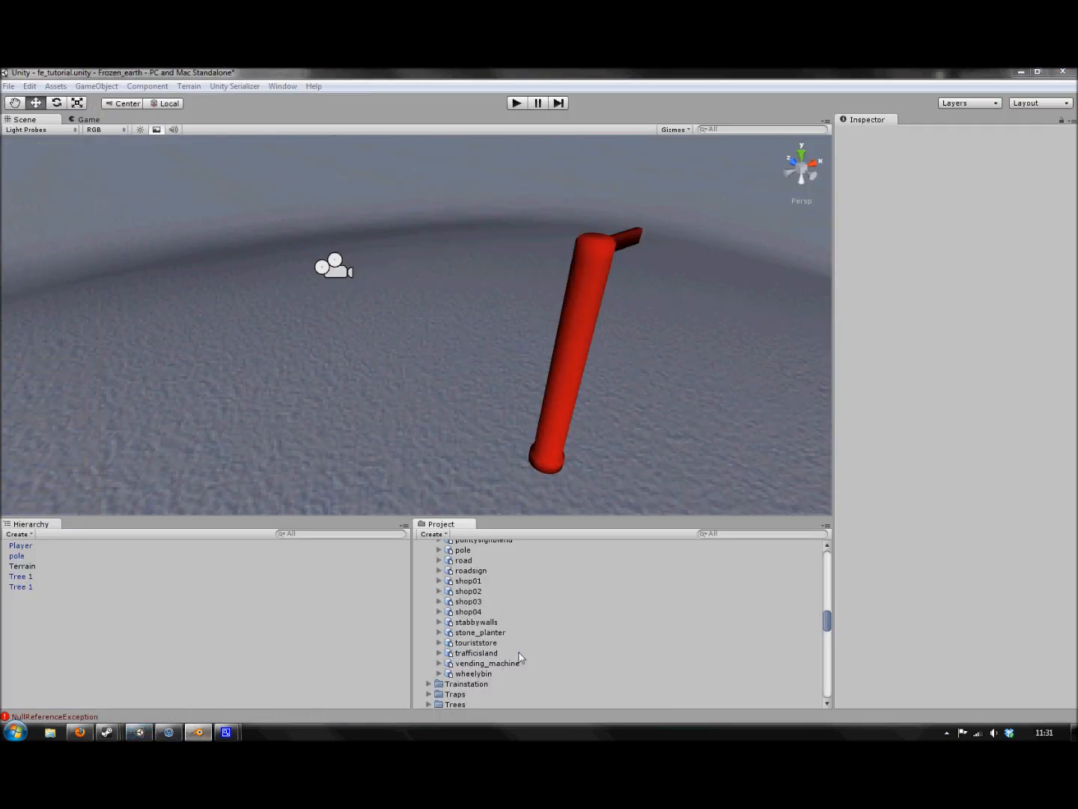
Step: Create a new material asset in the Project panel and name it 'Bend'
{"action": "left_click", "coordinate": [467, 611]}
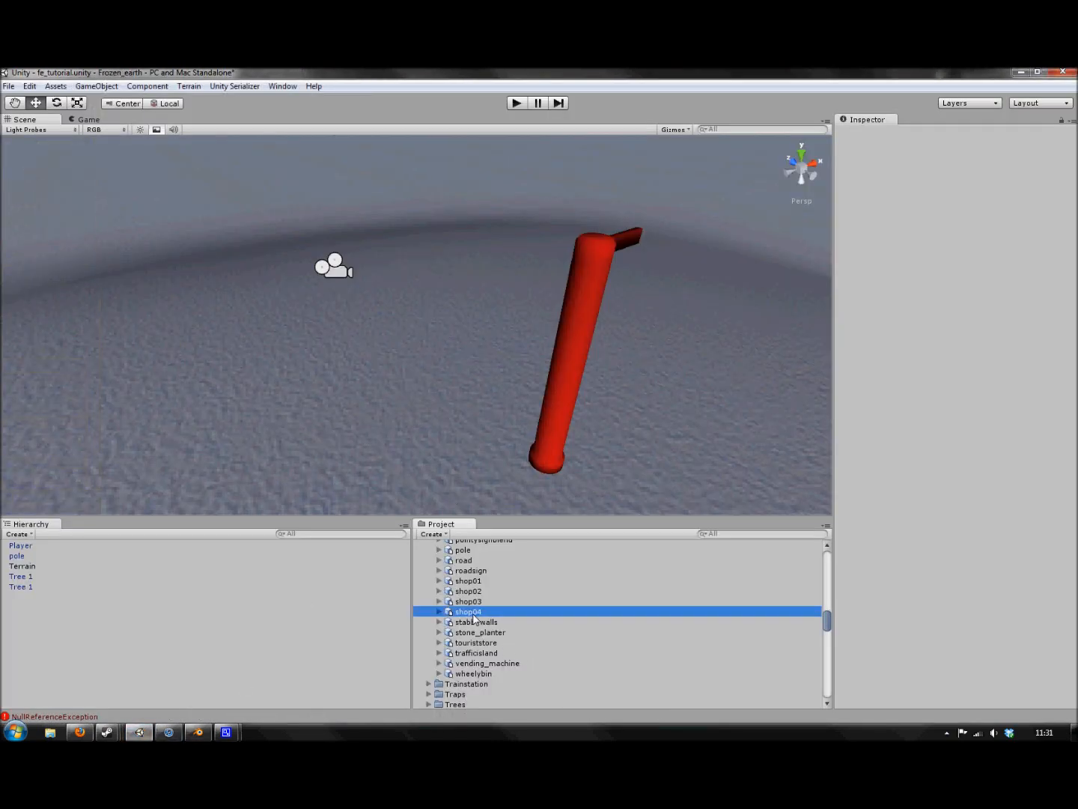
{"action": "left_click", "coordinate": [467, 611]}
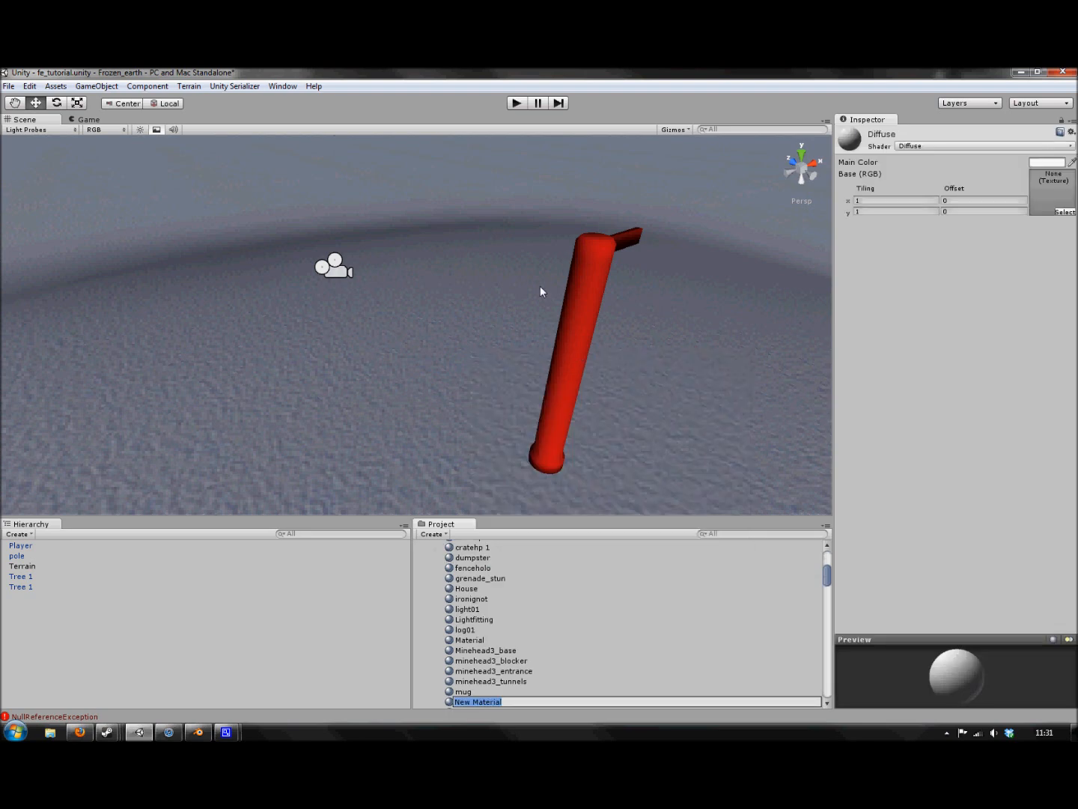
{"action": "type", "text": "Bend"}
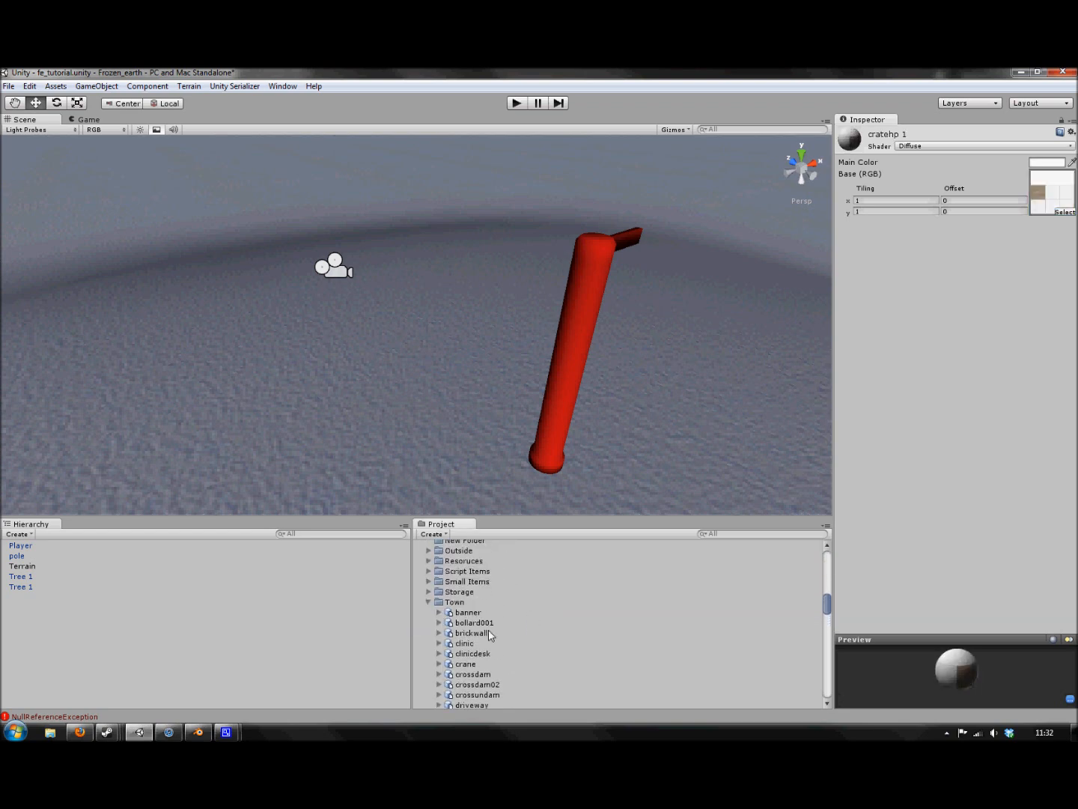
{"action": "mouse_move", "coordinate": [428, 593]}
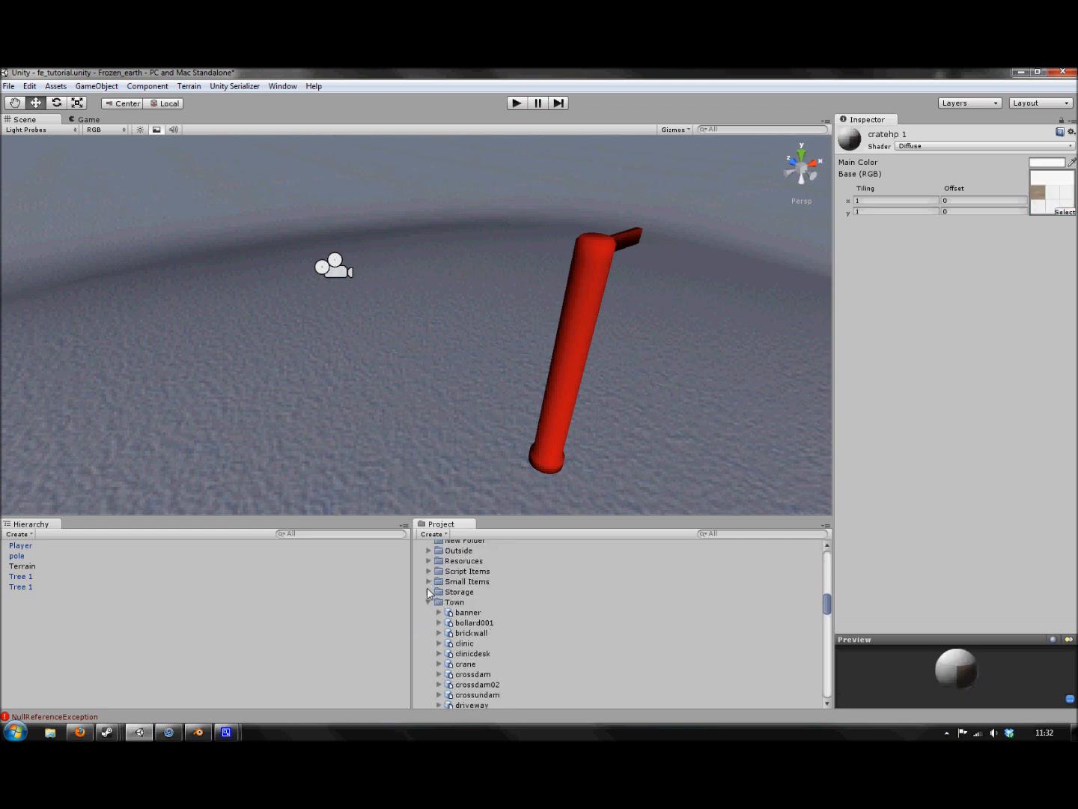
Step: Drag the bench from the Outside folder into the scene and select it
{"action": "left_click", "coordinate": [458, 551]}
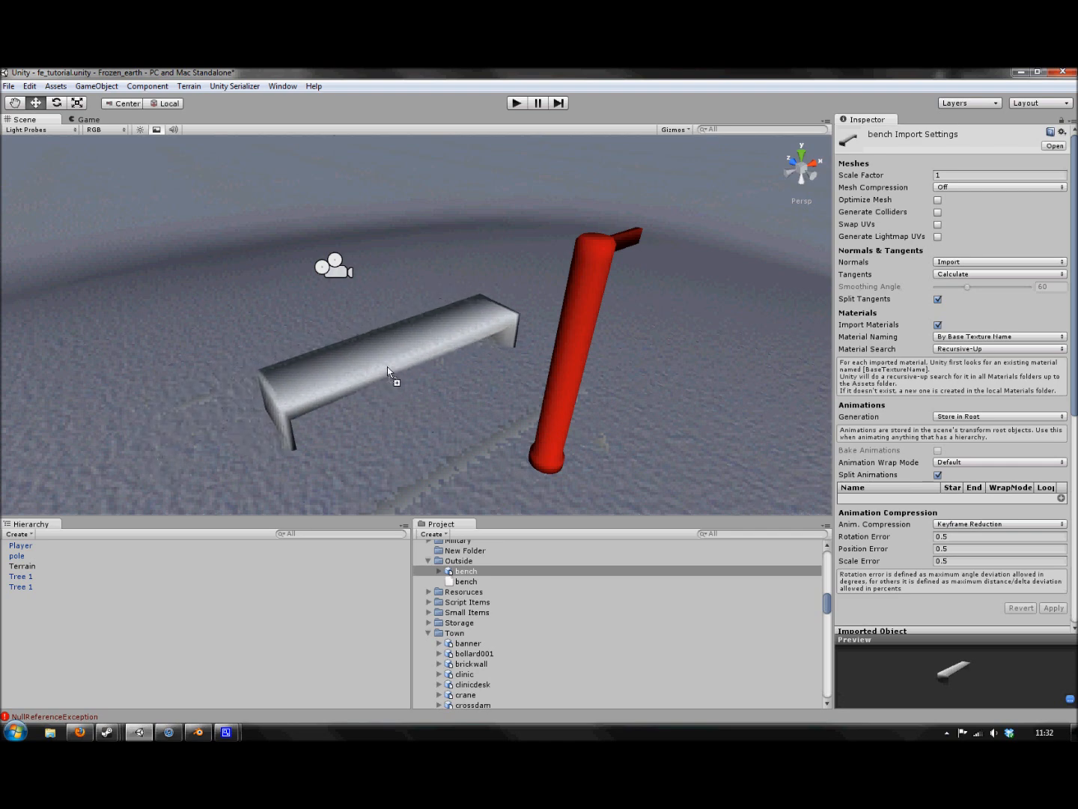
{"action": "left_click", "coordinate": [389, 337]}
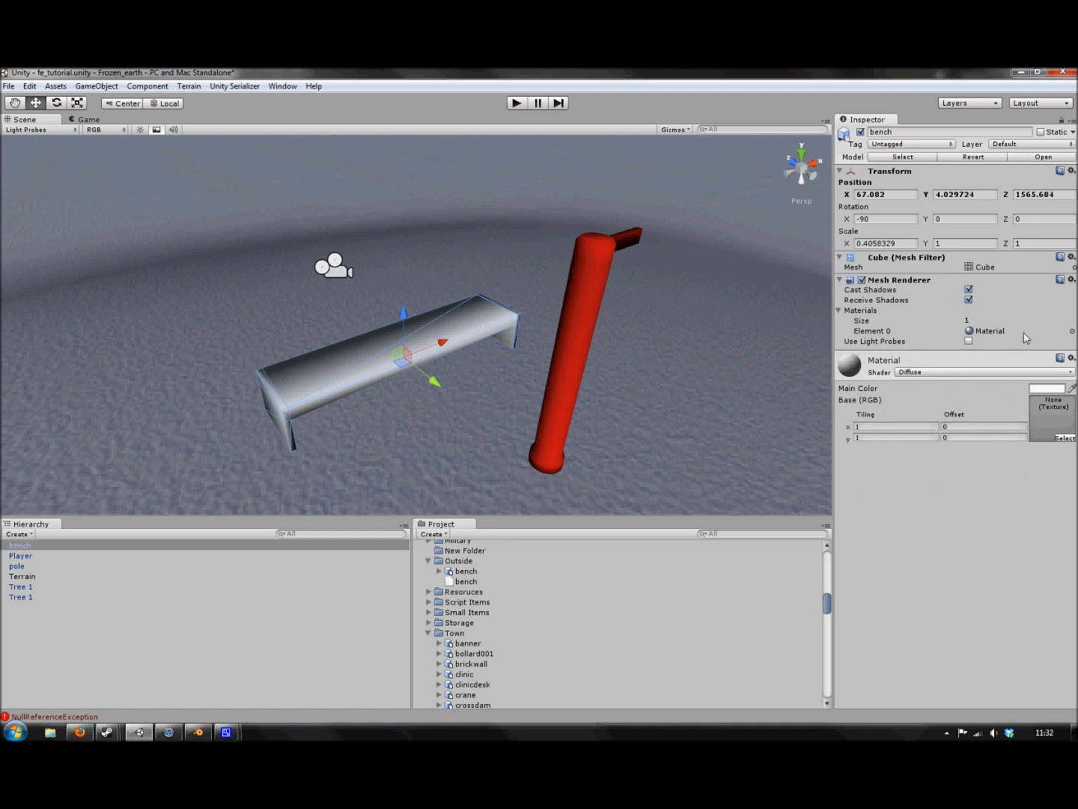
{"action": "mouse_move", "coordinate": [1007, 341]}
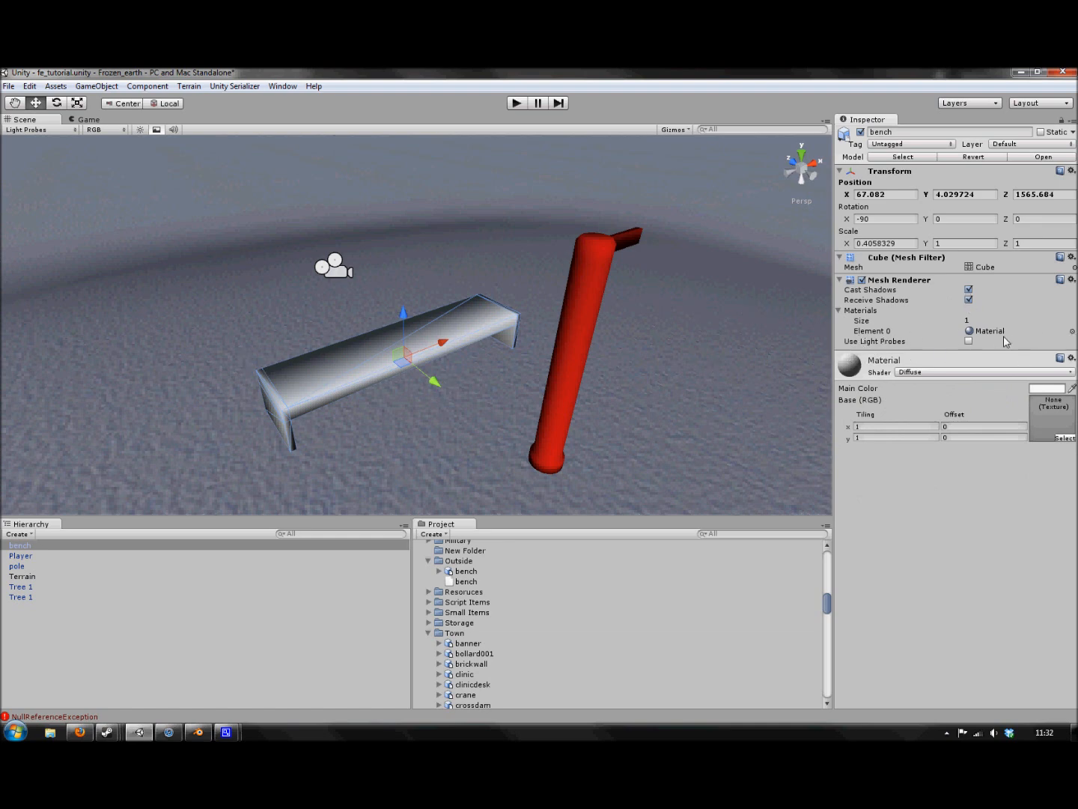
Step: Assign the Bench material to the bench's Mesh Renderer Element 0 slot
{"action": "left_click", "coordinate": [967, 330]}
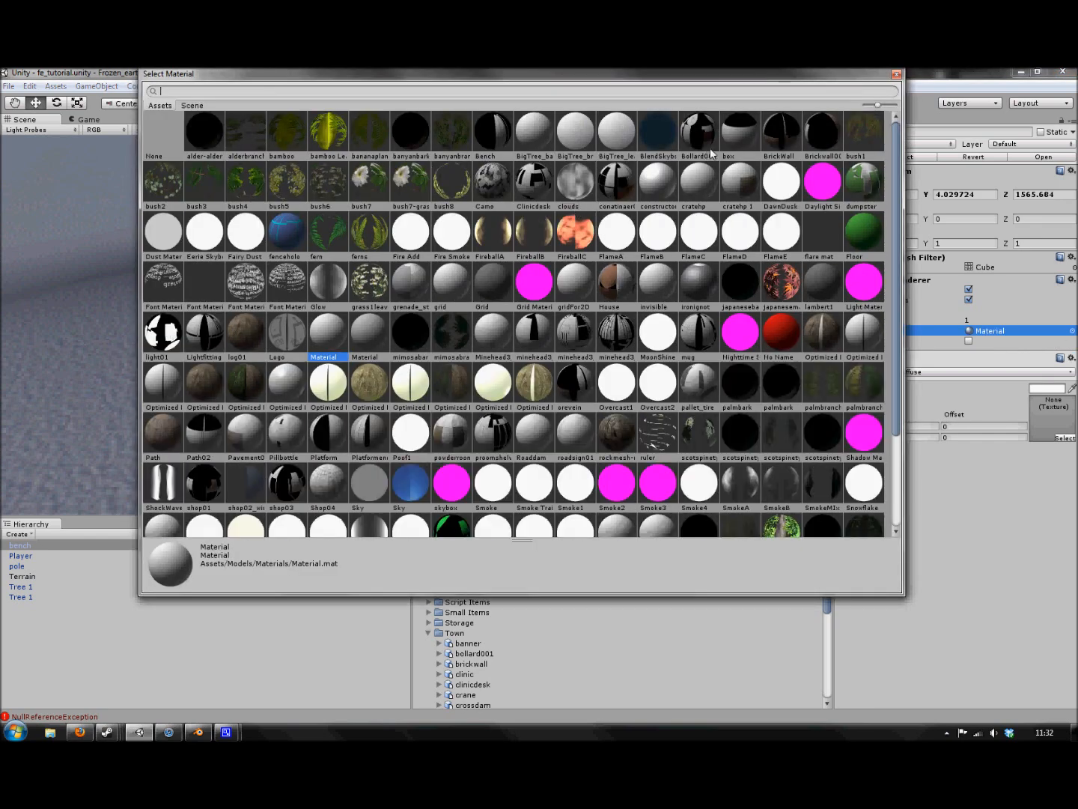
{"action": "mouse_move", "coordinate": [689, 141]}
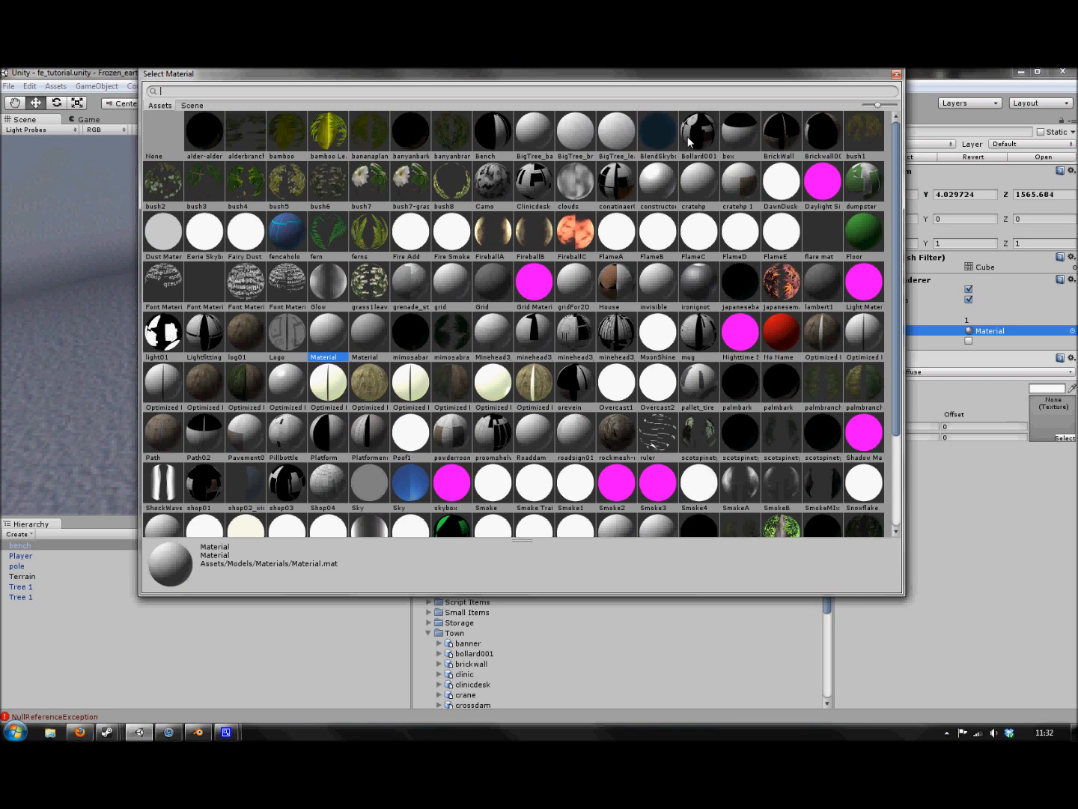
{"action": "mouse_move", "coordinate": [688, 144]}
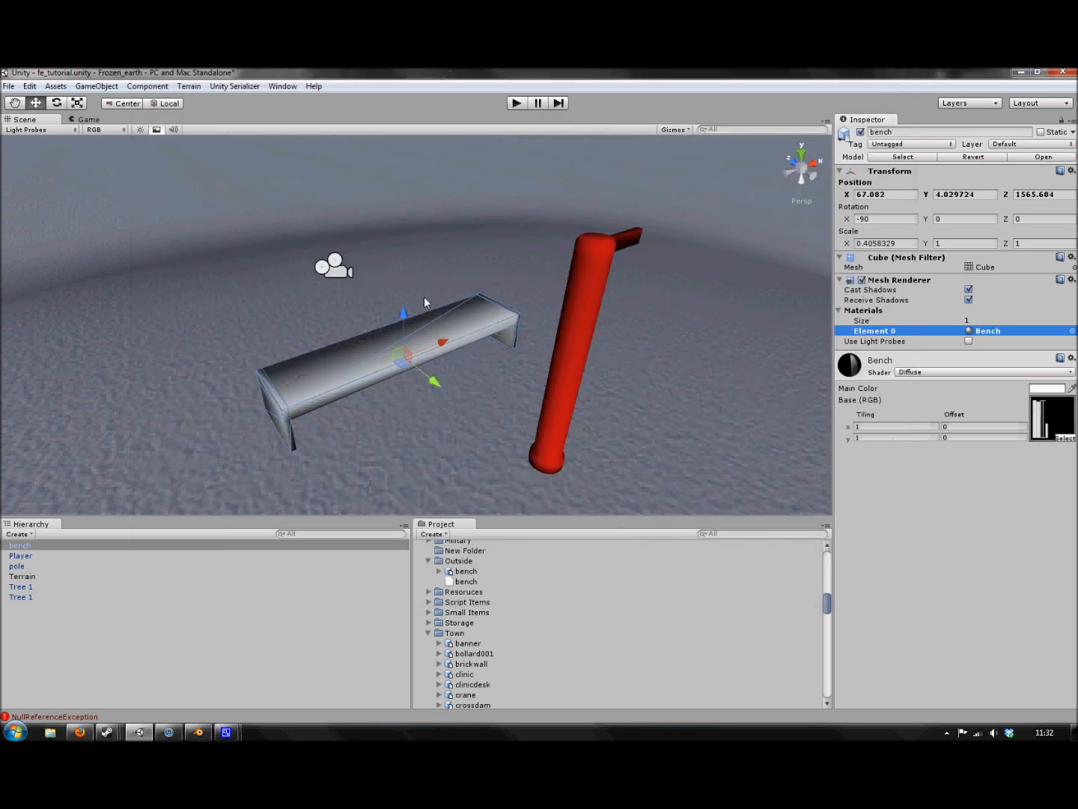
{"action": "left_click", "coordinate": [23, 575]}
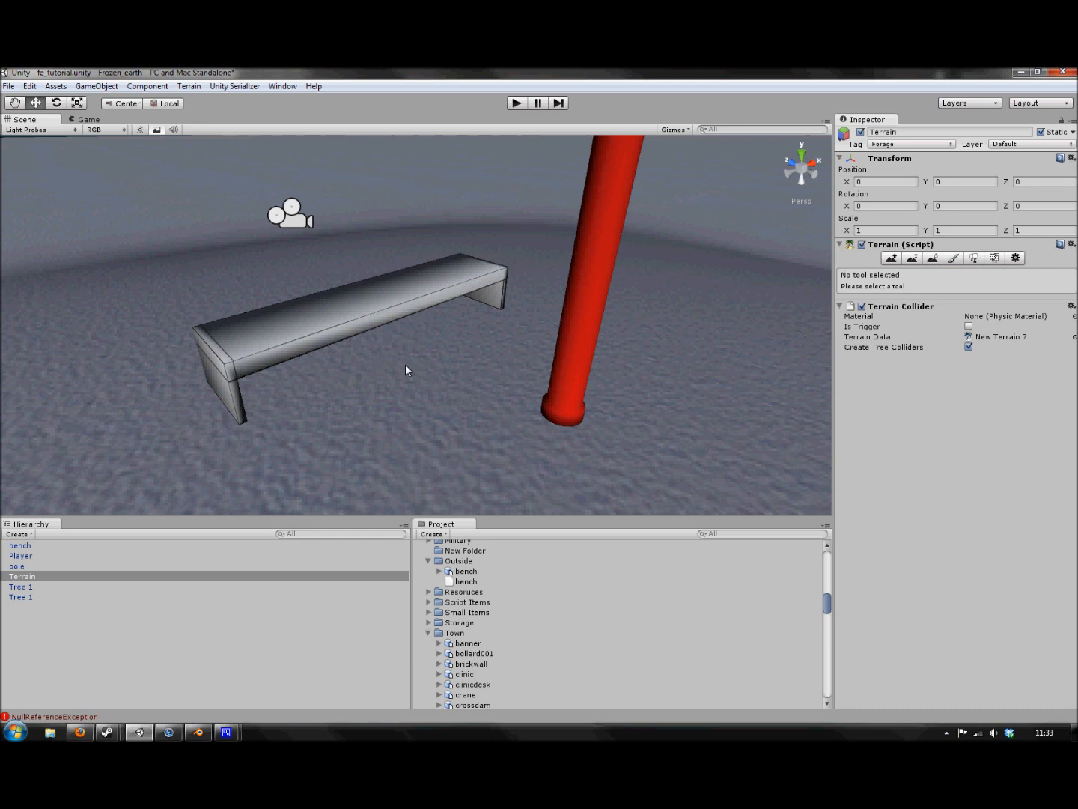
{"action": "mouse_move", "coordinate": [636, 315]}
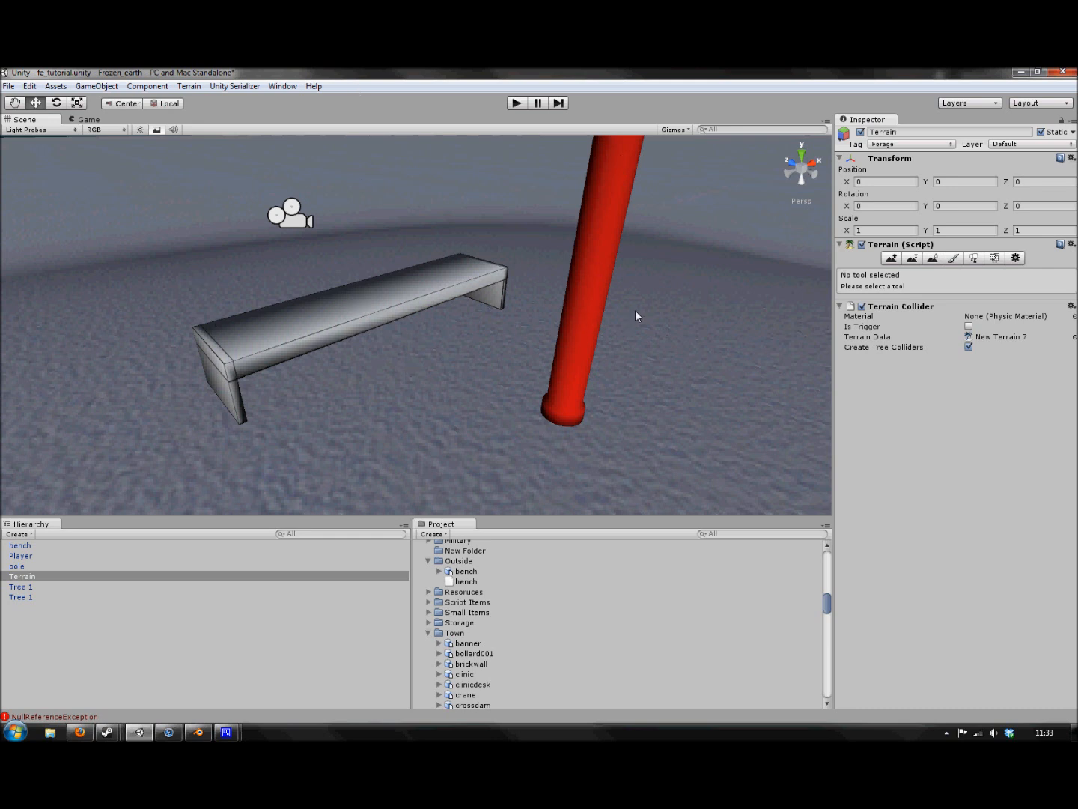
{"action": "mouse_move", "coordinate": [181, 584]}
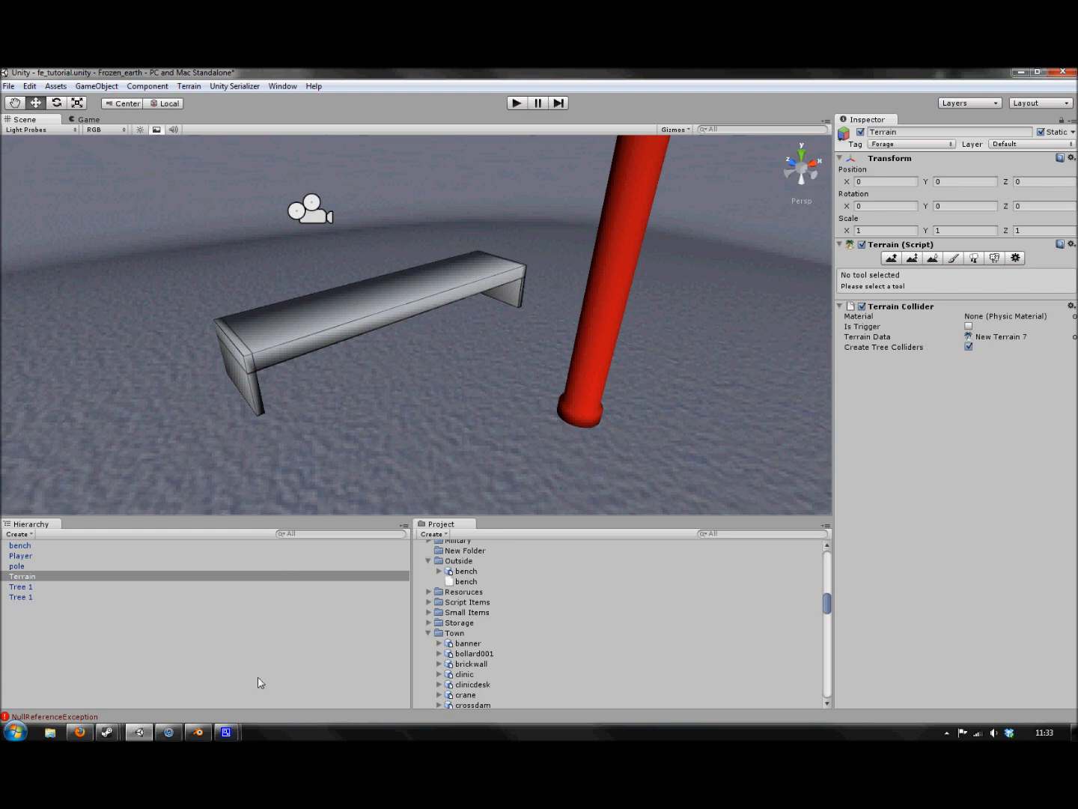
{"action": "left_click", "coordinate": [227, 731]}
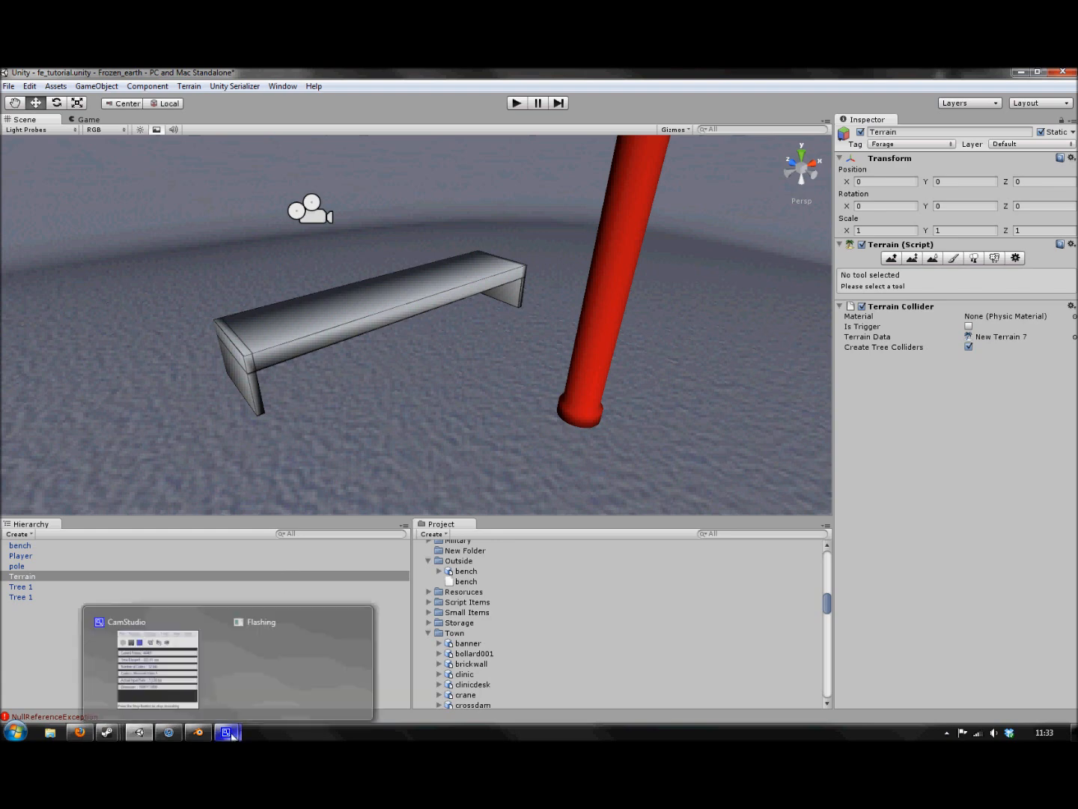